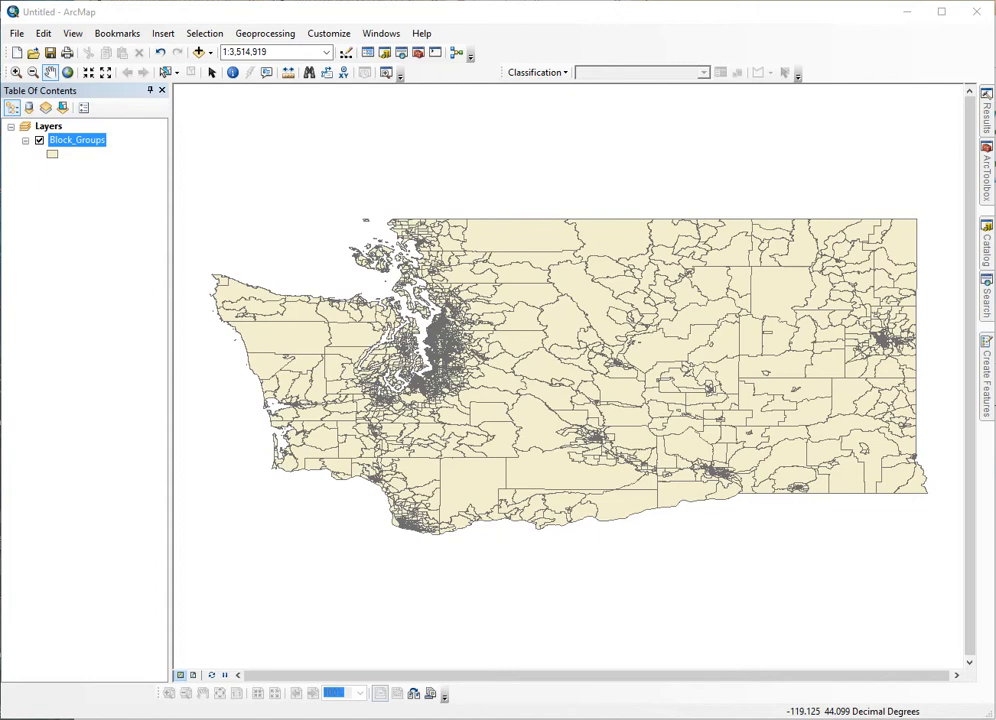
{"action": "mouse_move", "coordinate": [372, 148]}
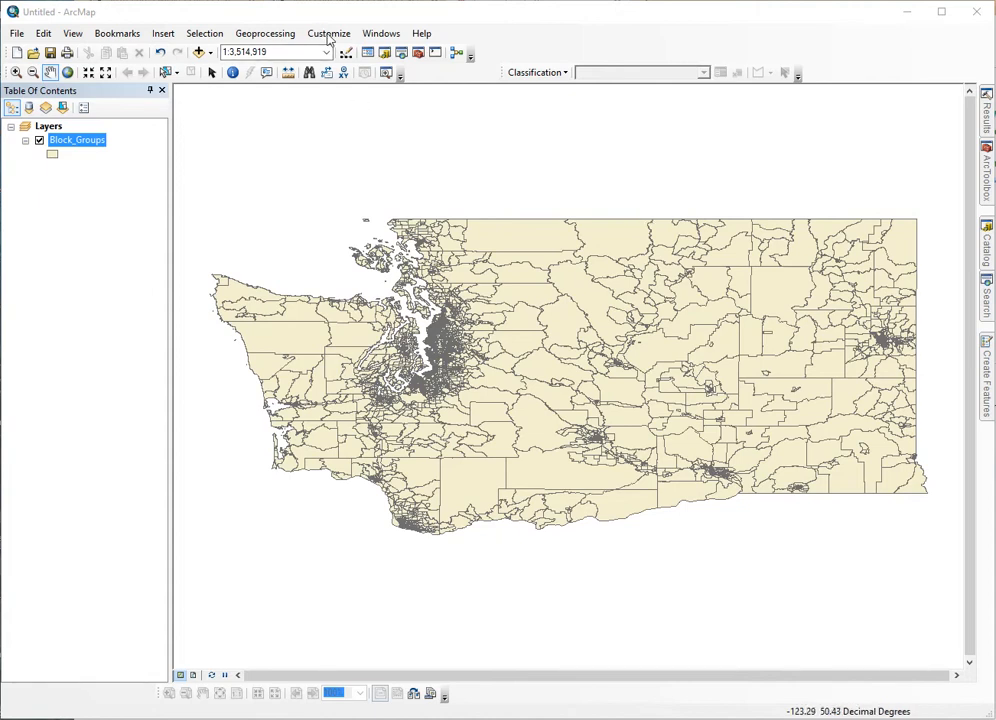
Step: Set the ArcMap Options metadata style to FGDC CSDGM Metadata
{"action": "left_click", "coordinate": [328, 32]}
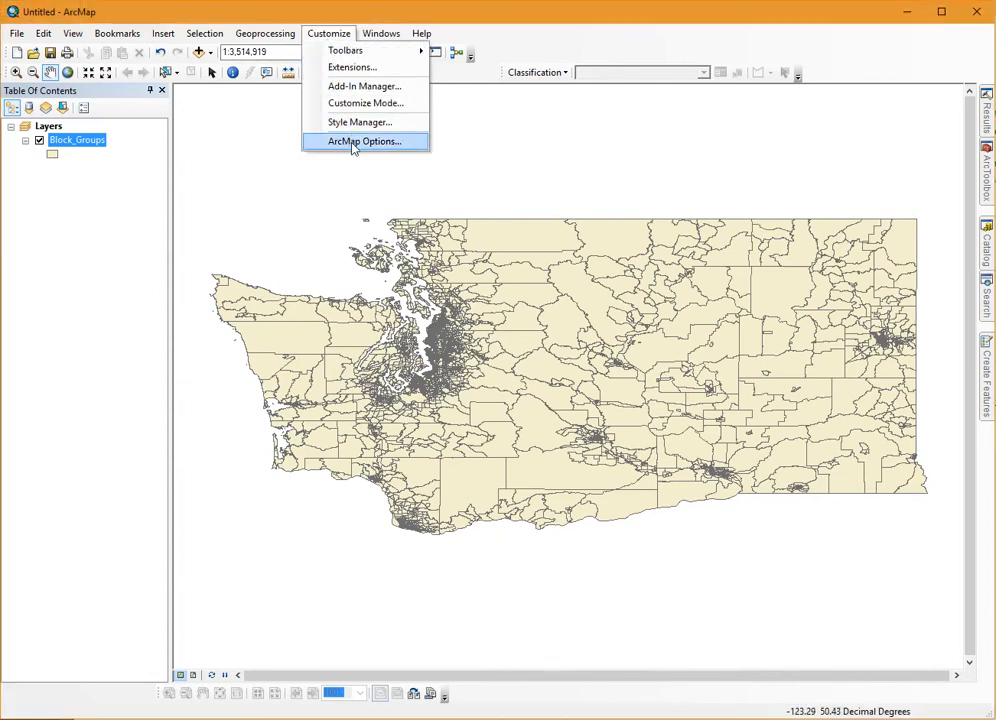
{"action": "left_click", "coordinate": [364, 140]}
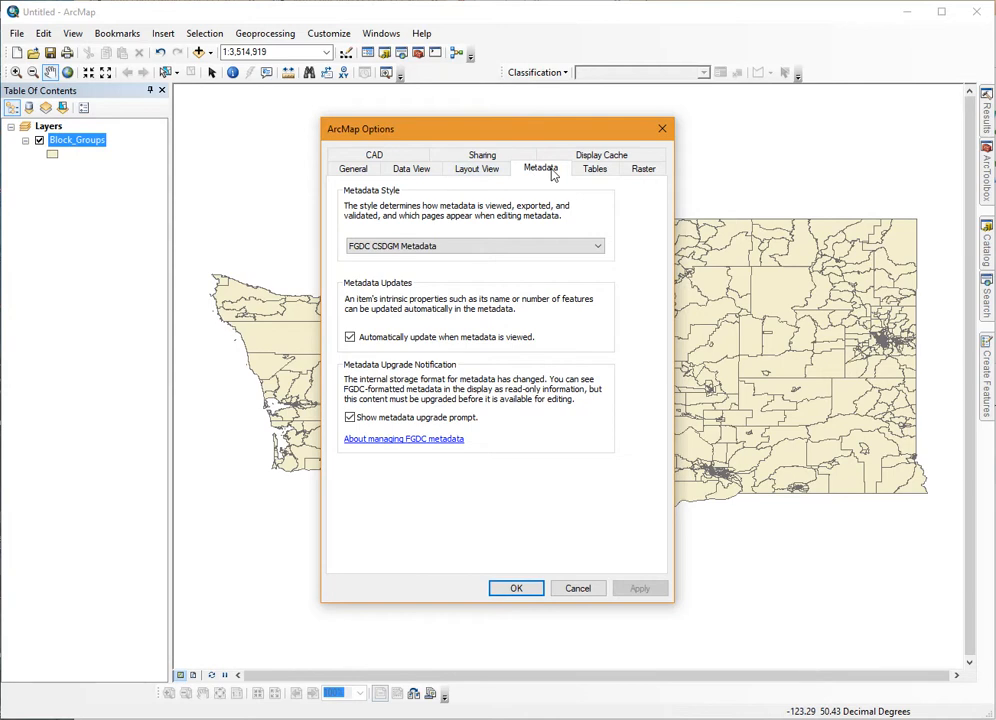
{"action": "left_click", "coordinate": [598, 246]}
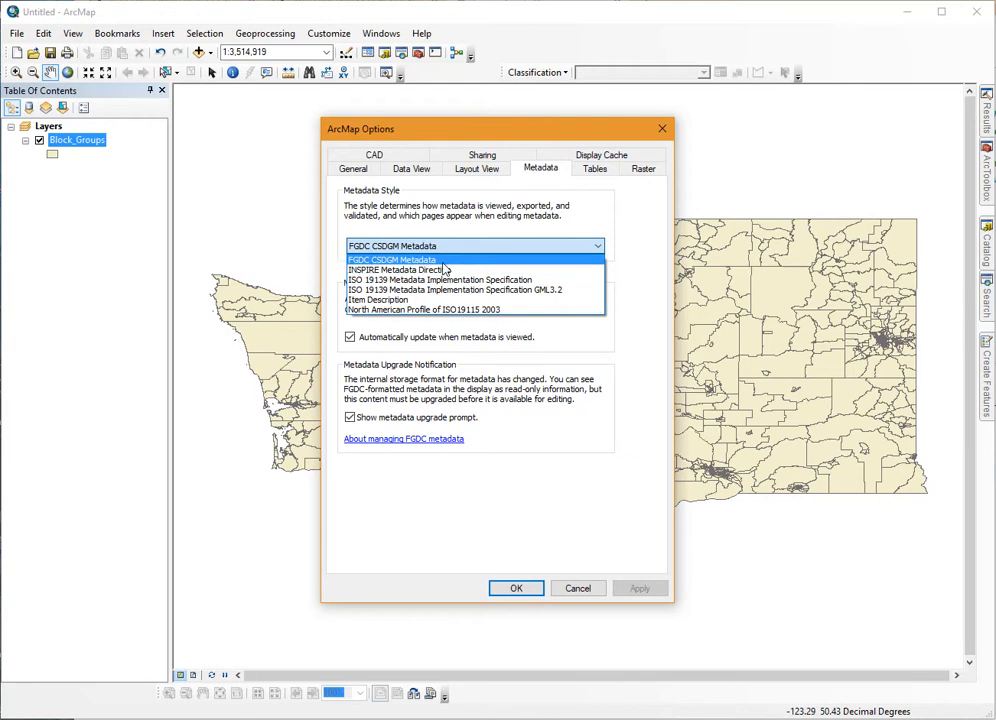
{"action": "mouse_move", "coordinate": [456, 248]}
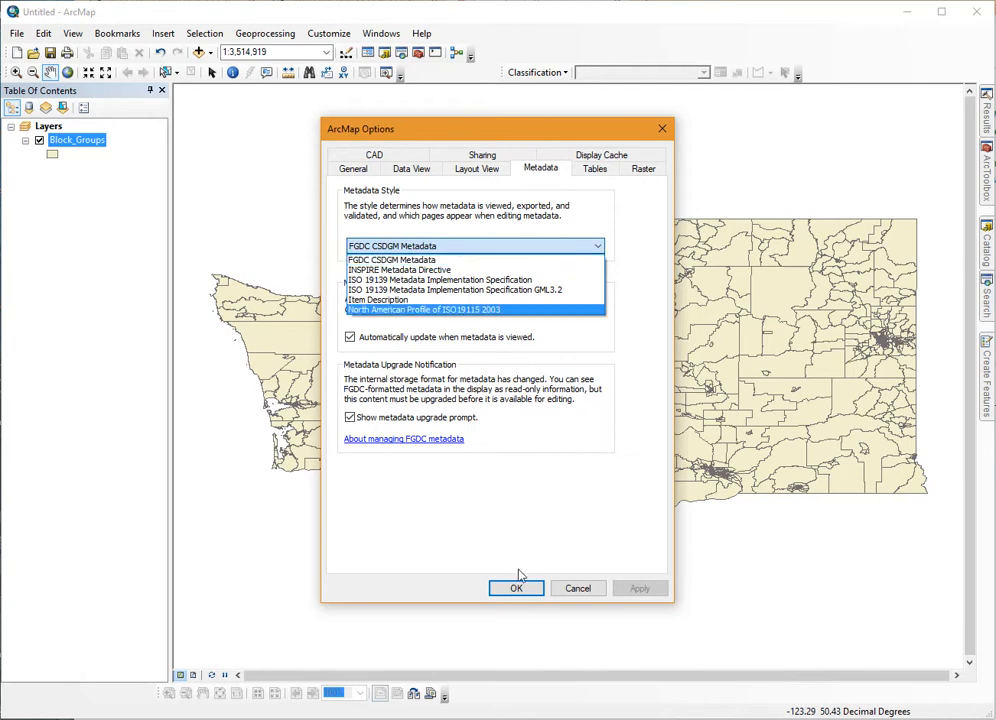
{"action": "left_click", "coordinate": [388, 260]}
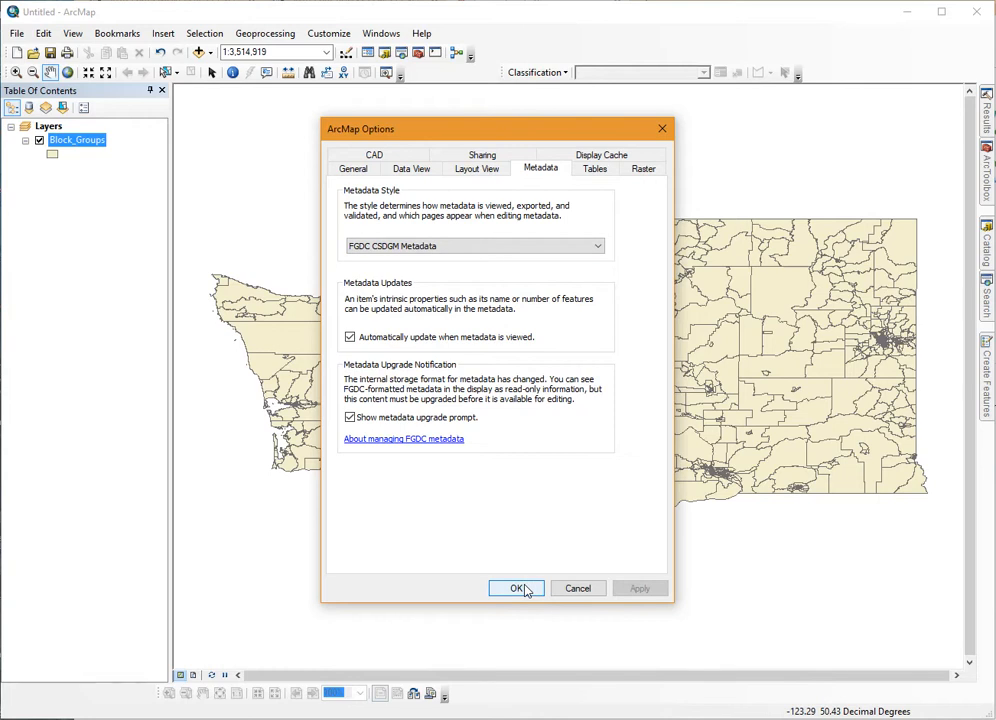
{"action": "mouse_move", "coordinate": [528, 590]}
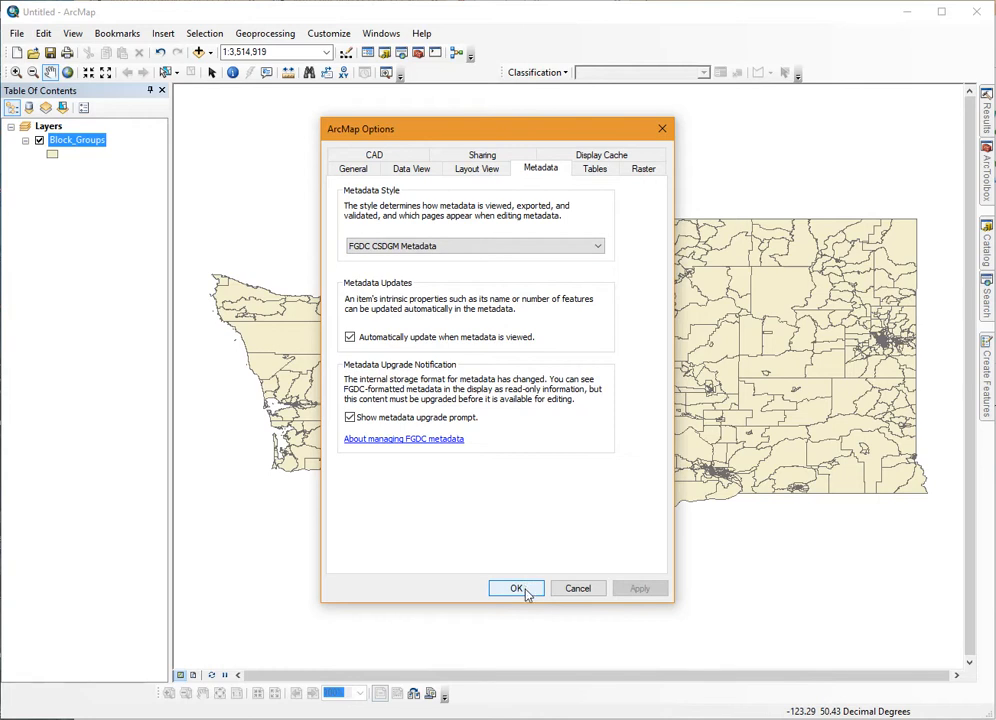
{"action": "left_click", "coordinate": [516, 588]}
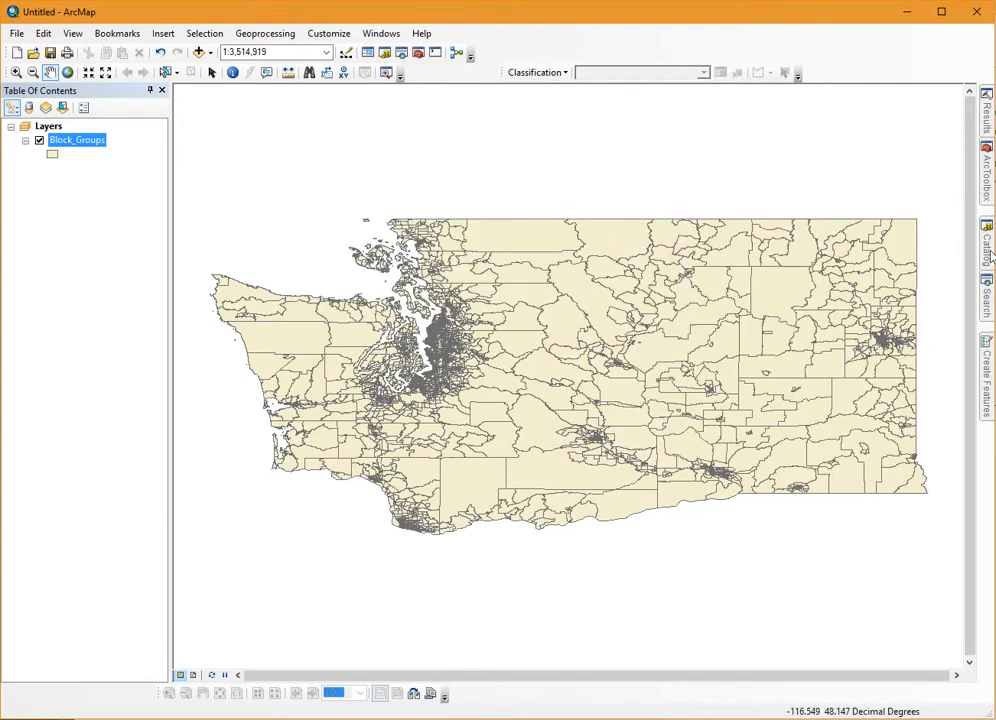
Step: From the Catalog window, show the Item Description for the Block_Groups feature class
{"action": "left_click", "coordinate": [986, 240]}
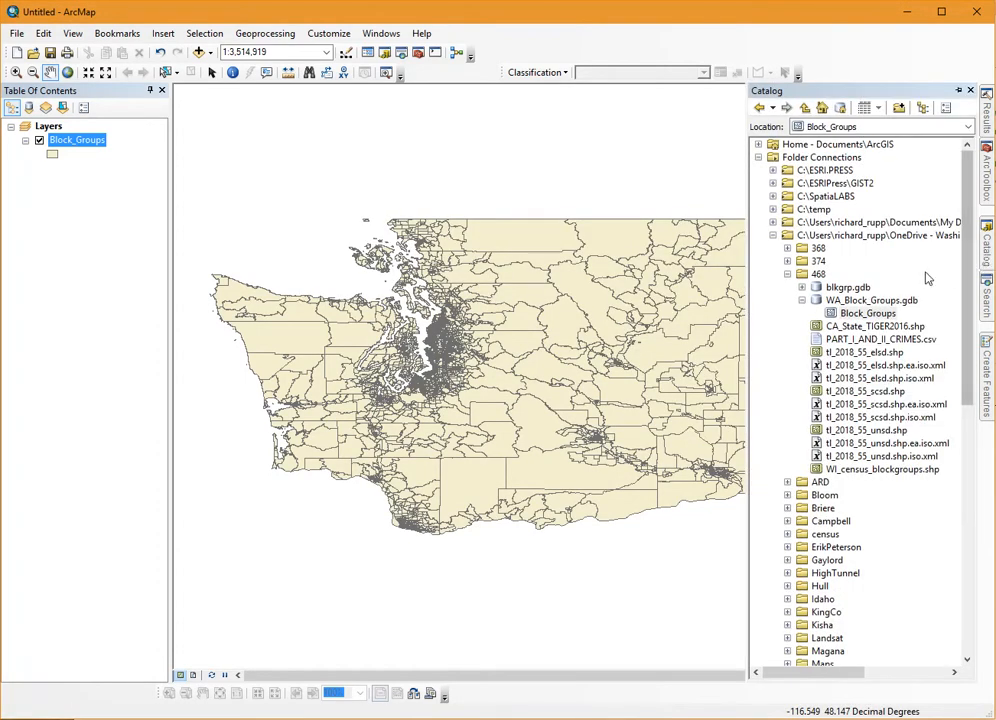
{"action": "mouse_move", "coordinate": [858, 320]}
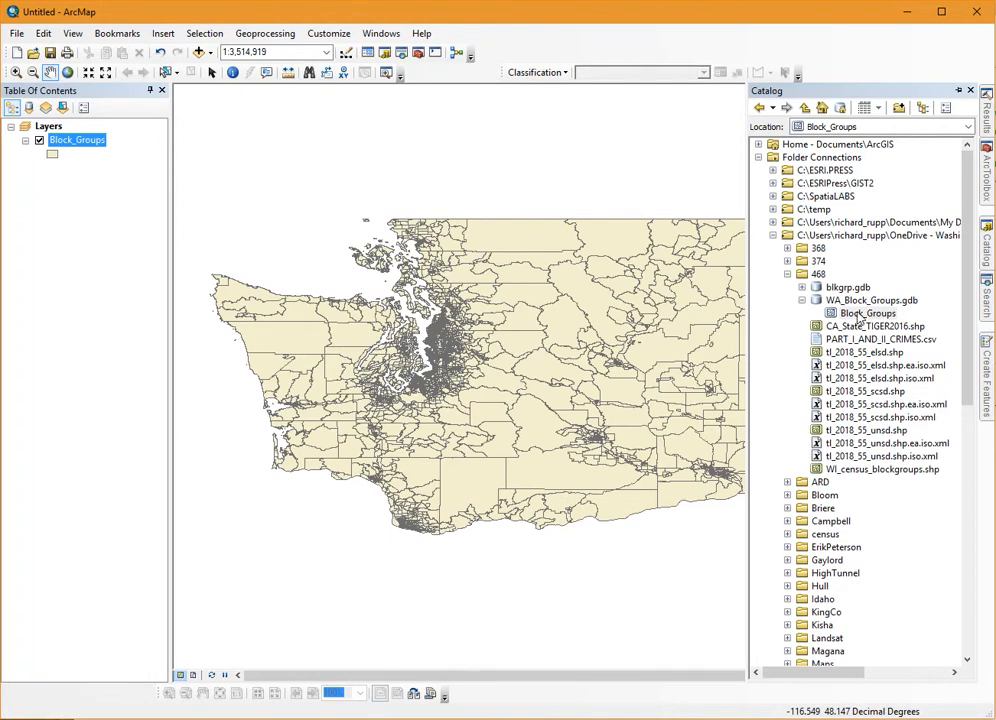
{"action": "right_click", "coordinate": [864, 312]}
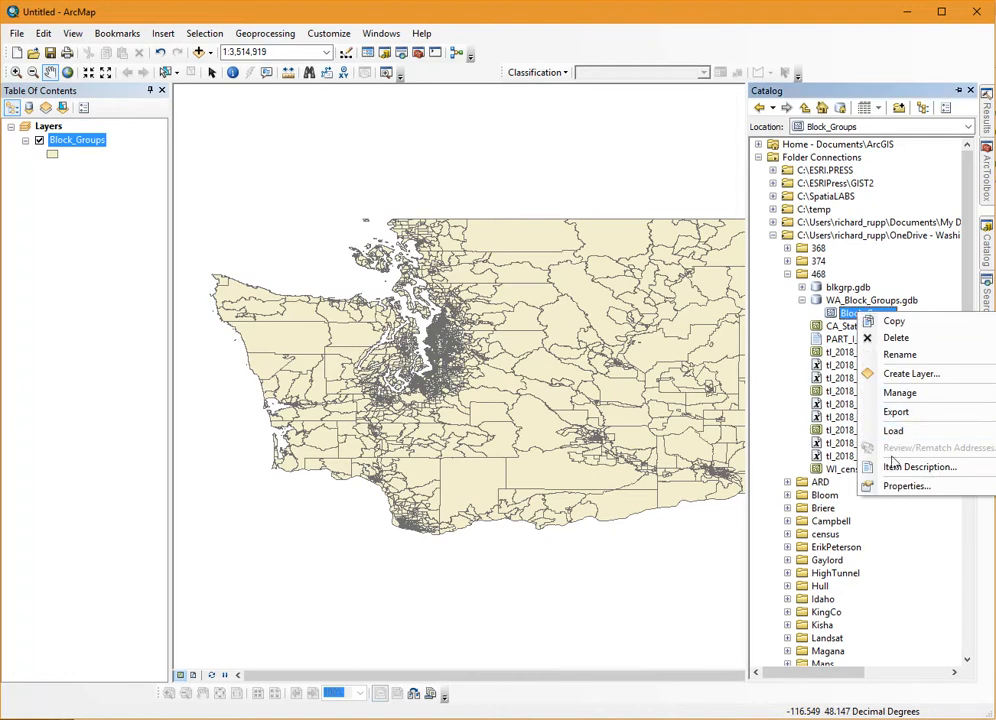
{"action": "mouse_move", "coordinate": [920, 468]}
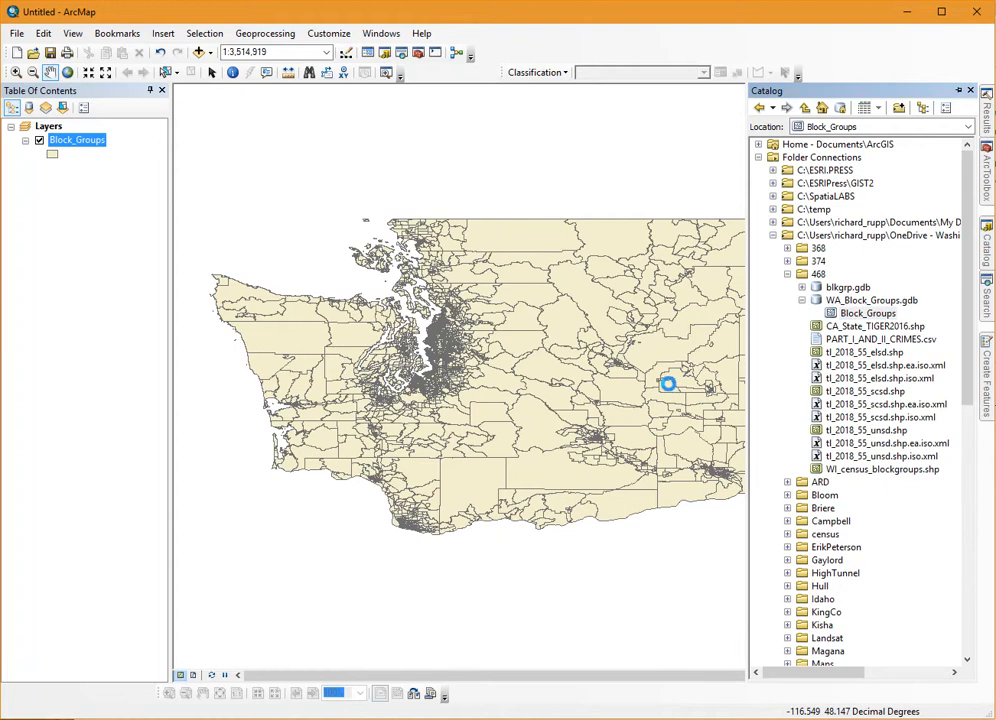
{"action": "mouse_move", "coordinate": [520, 332]}
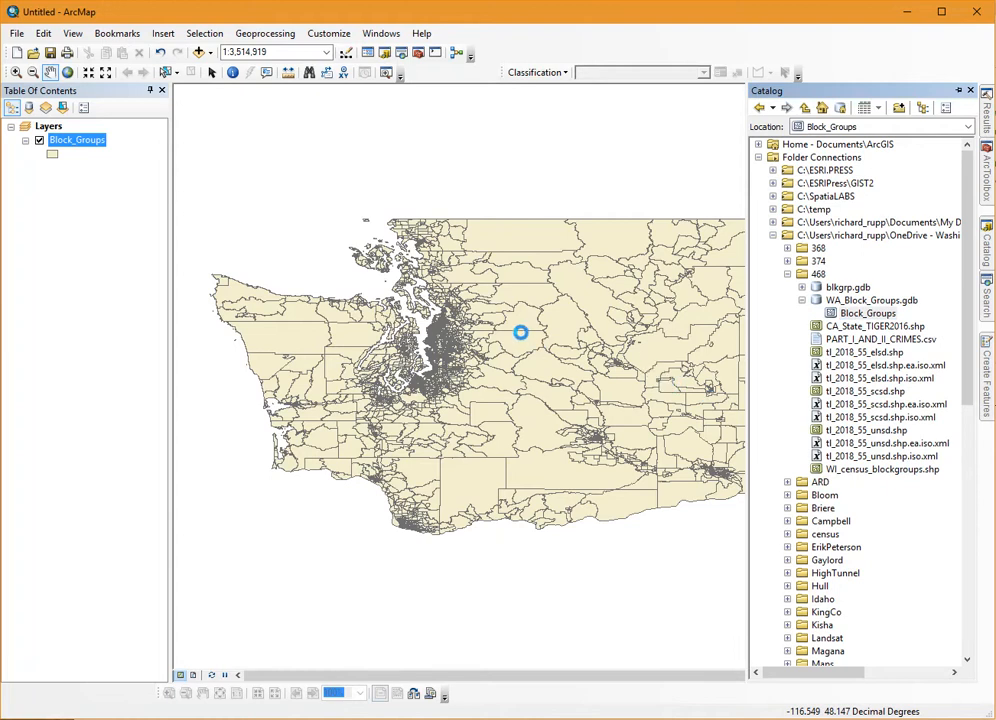
{"action": "double_click", "coordinate": [864, 312]}
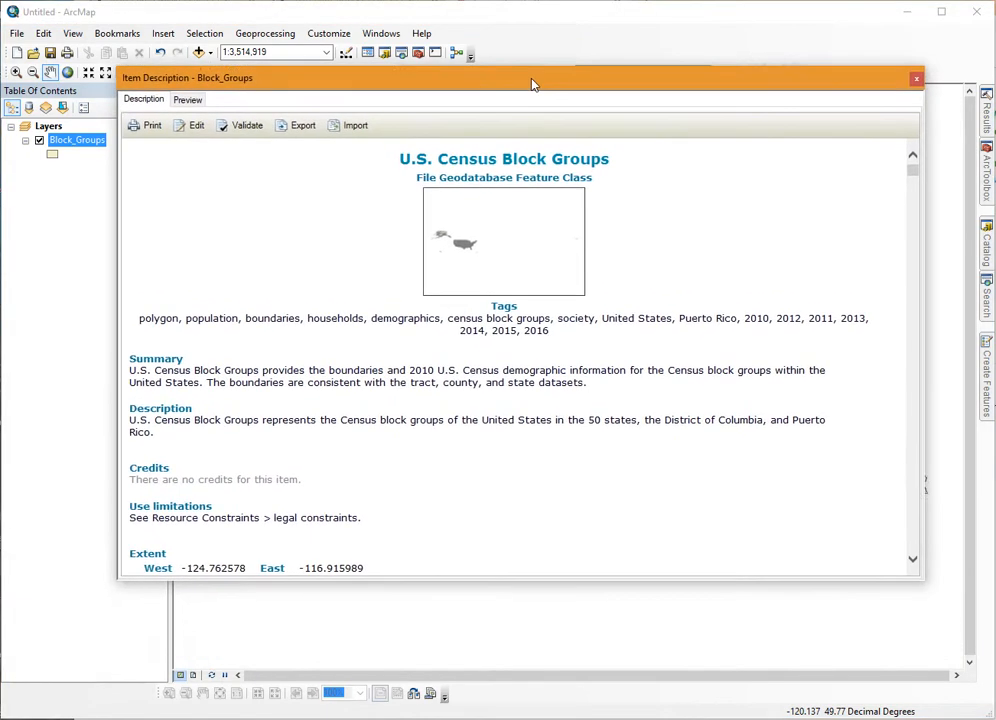
Step: Position the Item Description window and scroll to the Fields section with the OBJECTID definition
{"action": "left_click_drag", "start_coordinate": [532, 84], "coordinate": [532, 68]}
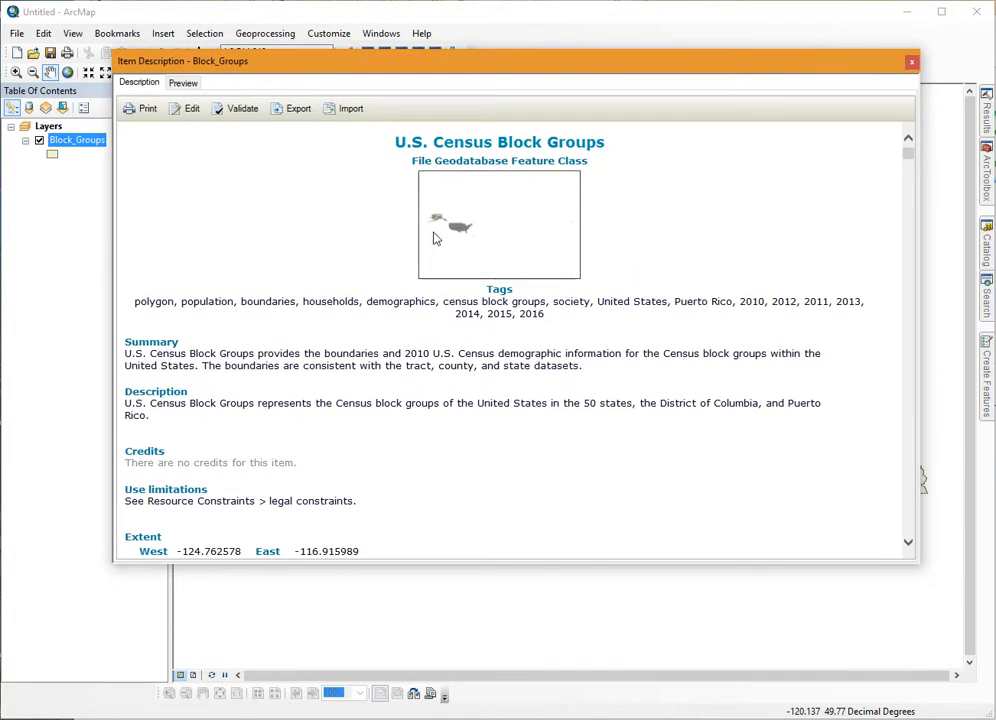
{"action": "mouse_move", "coordinate": [668, 276]}
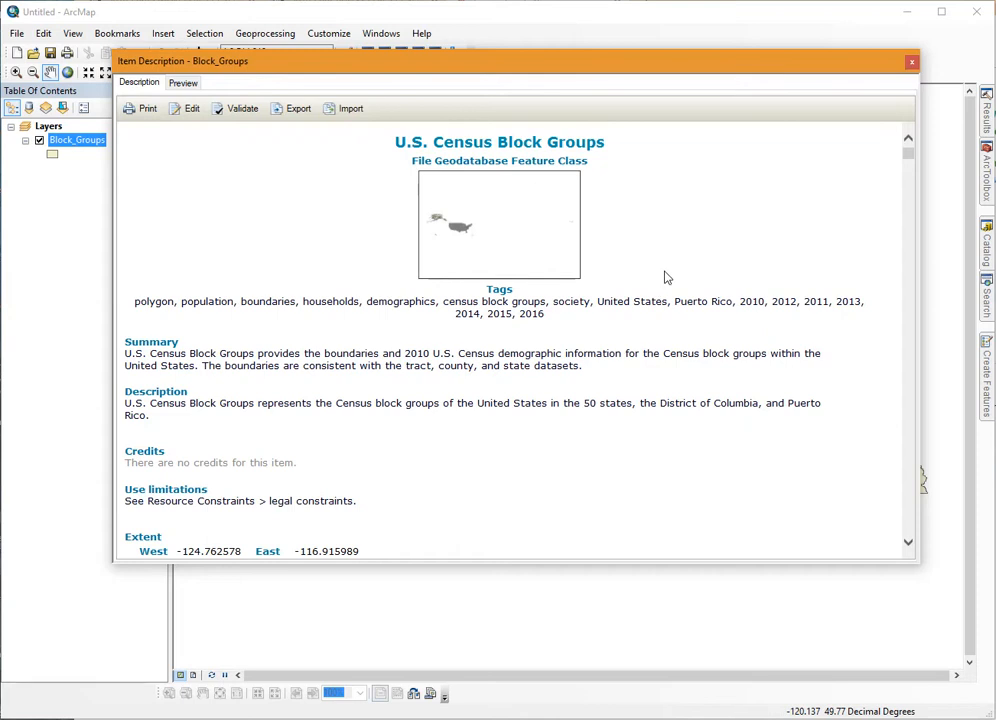
{"action": "scroll", "scroll_direction": "down", "scroll_amount": 3}
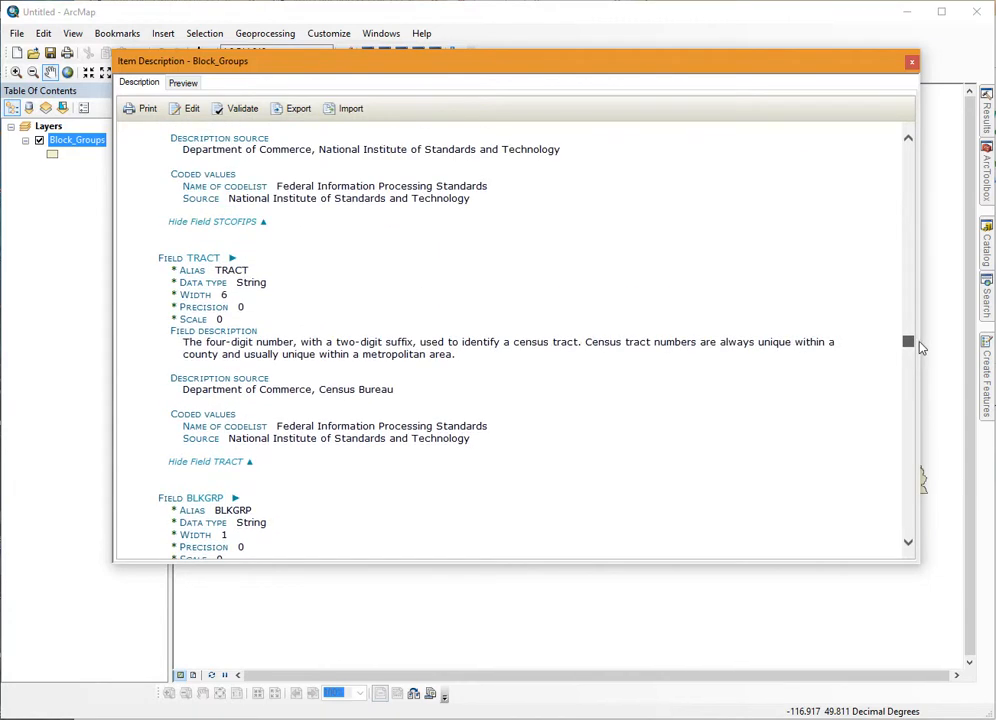
{"action": "scroll", "scroll_direction": "up", "scroll_amount": 3}
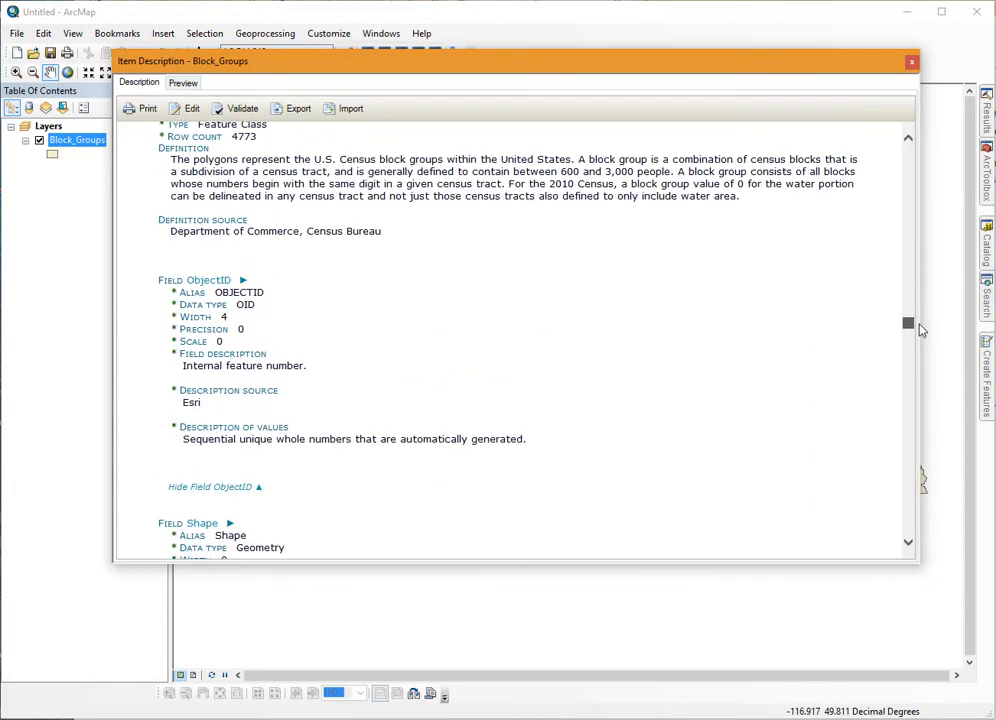
{"action": "scroll", "scroll_direction": "up", "scroll_amount": 3}
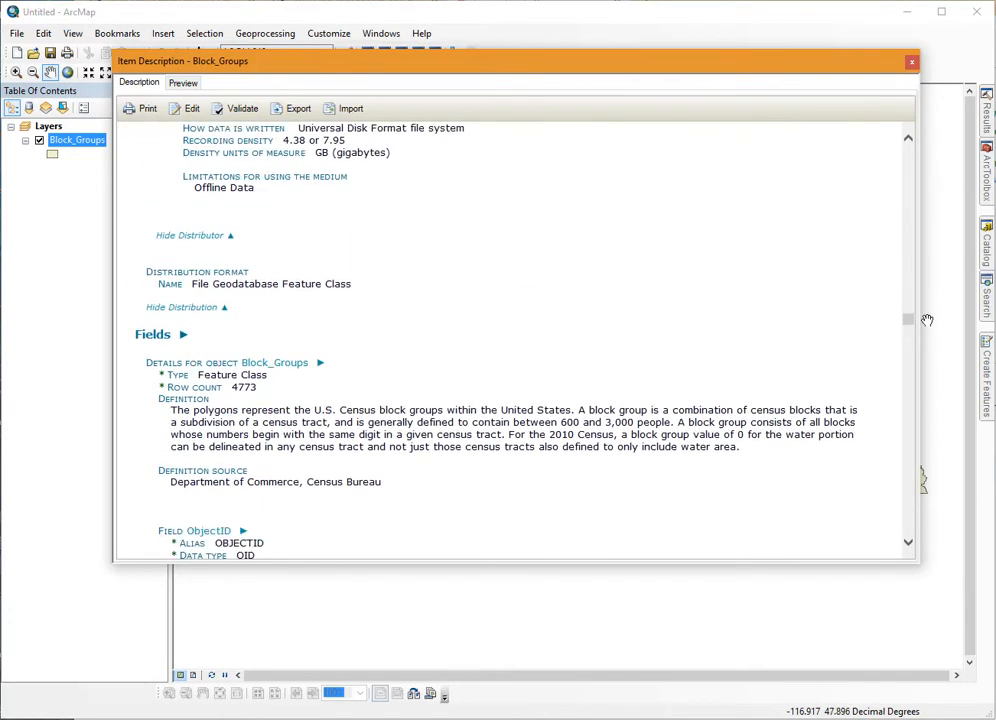
{"action": "mouse_move", "coordinate": [170, 348]}
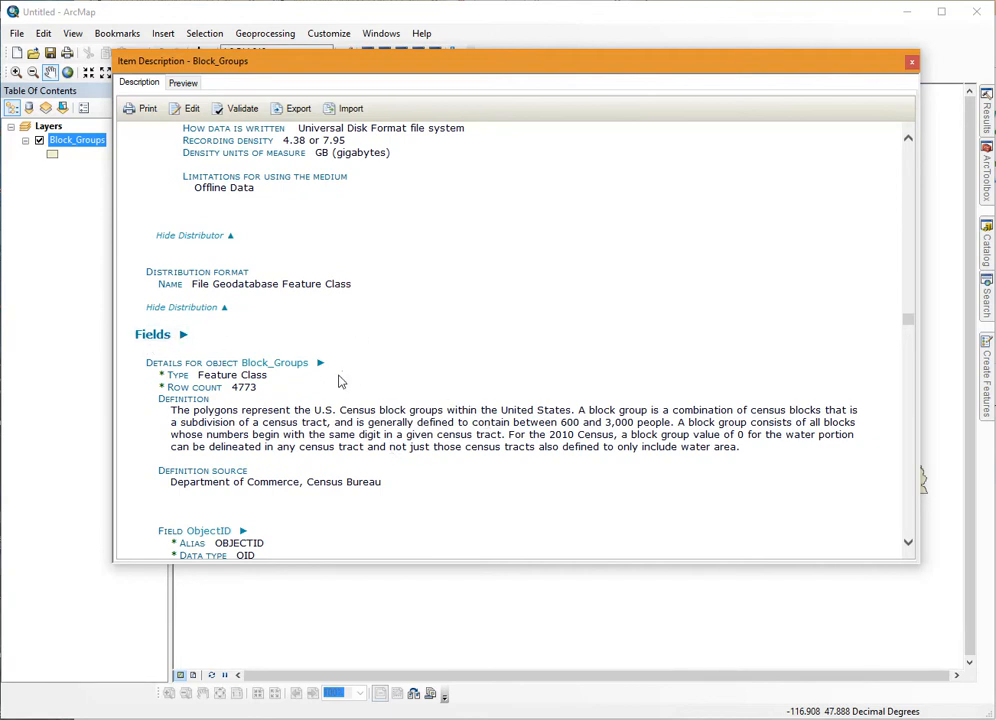
{"action": "mouse_move", "coordinate": [368, 390]}
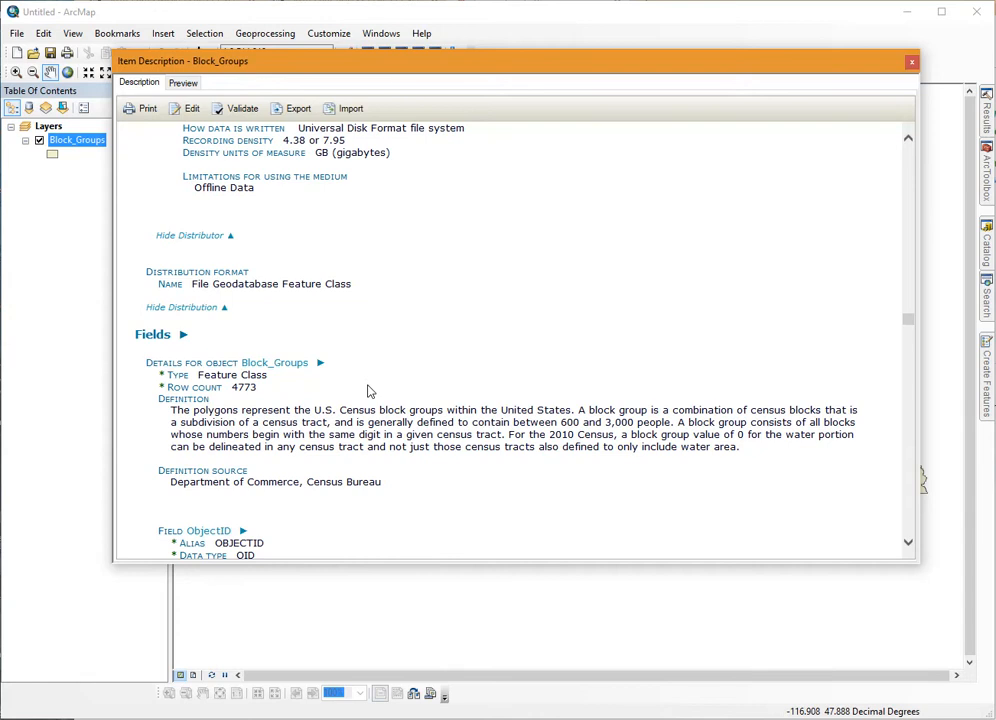
Step: Scroll through the field descriptions from STATE_FIPS past POPULATION, WHITE and BLACK to ASIAN
{"action": "scroll", "scroll_direction": "down", "scroll_amount": 3}
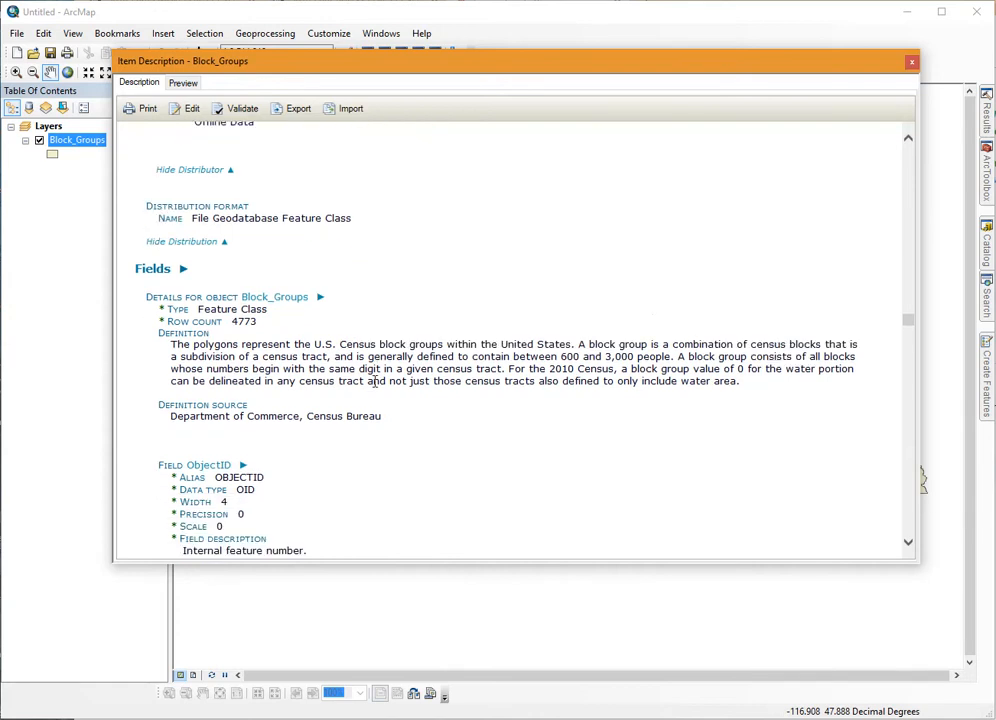
{"action": "scroll", "scroll_direction": "down", "scroll_amount": 3}
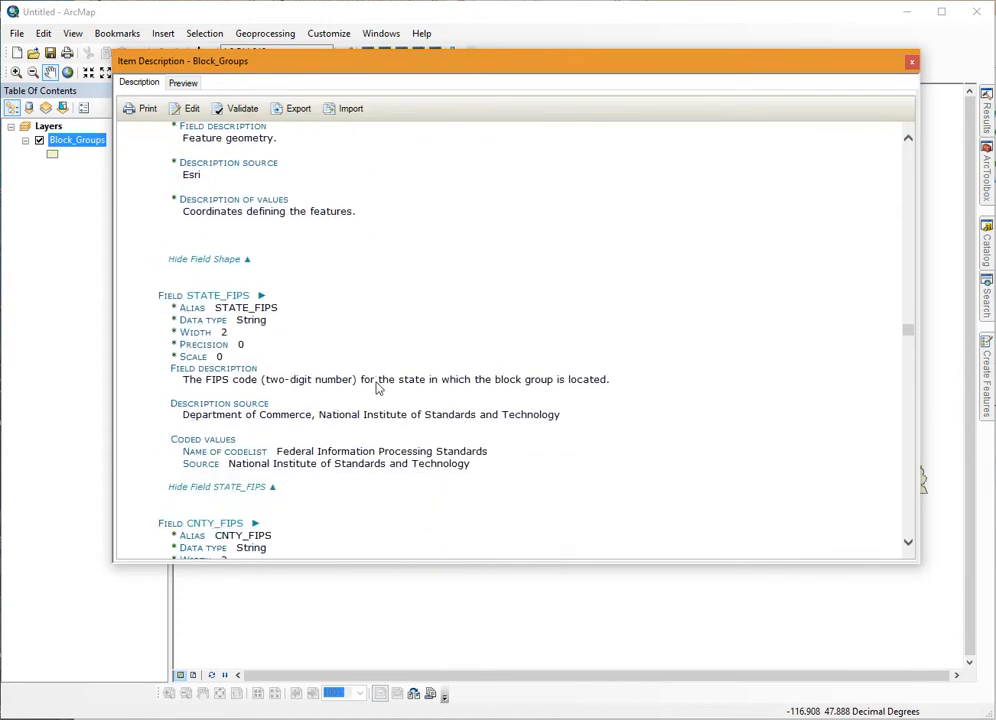
{"action": "scroll", "scroll_direction": "down", "scroll_amount": 3}
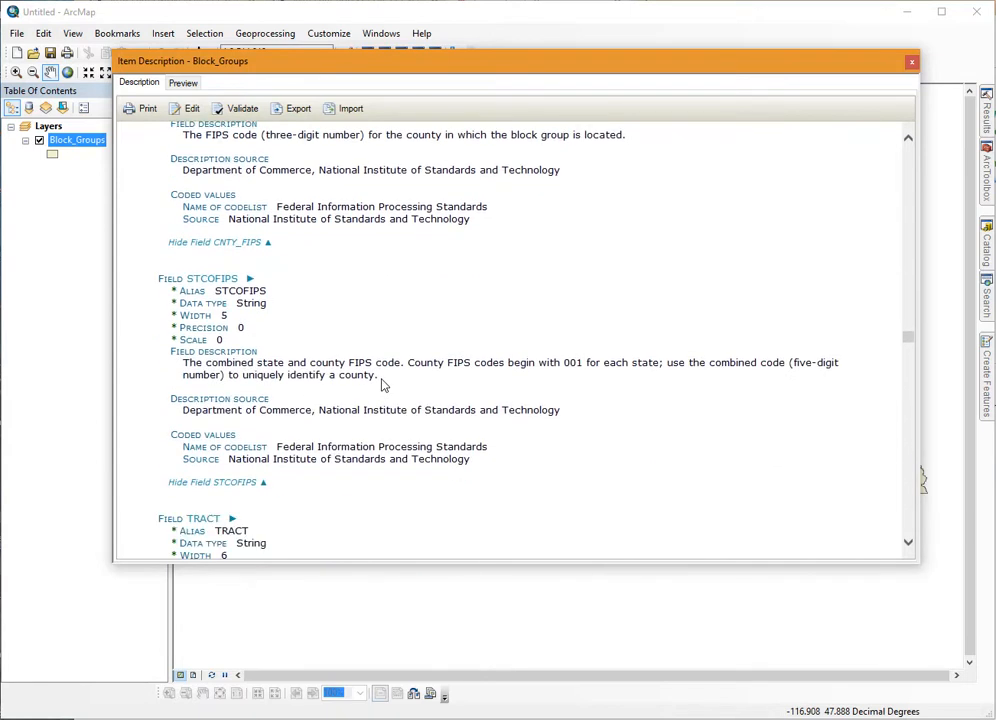
{"action": "scroll", "scroll_direction": "down", "scroll_amount": 3}
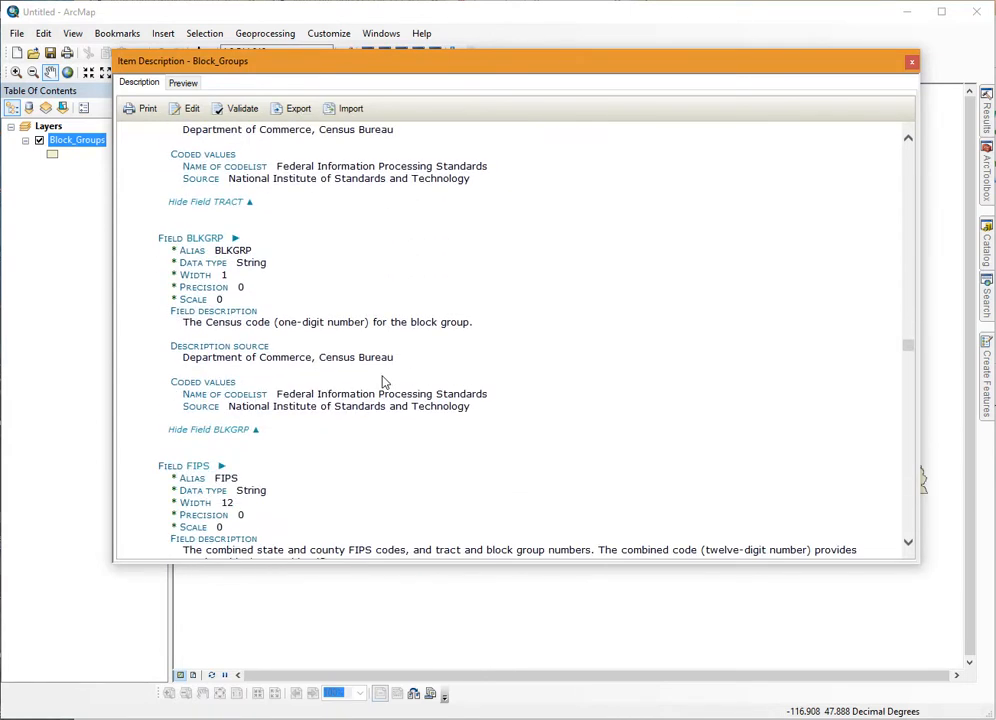
{"action": "scroll", "scroll_direction": "down", "scroll_amount": 3}
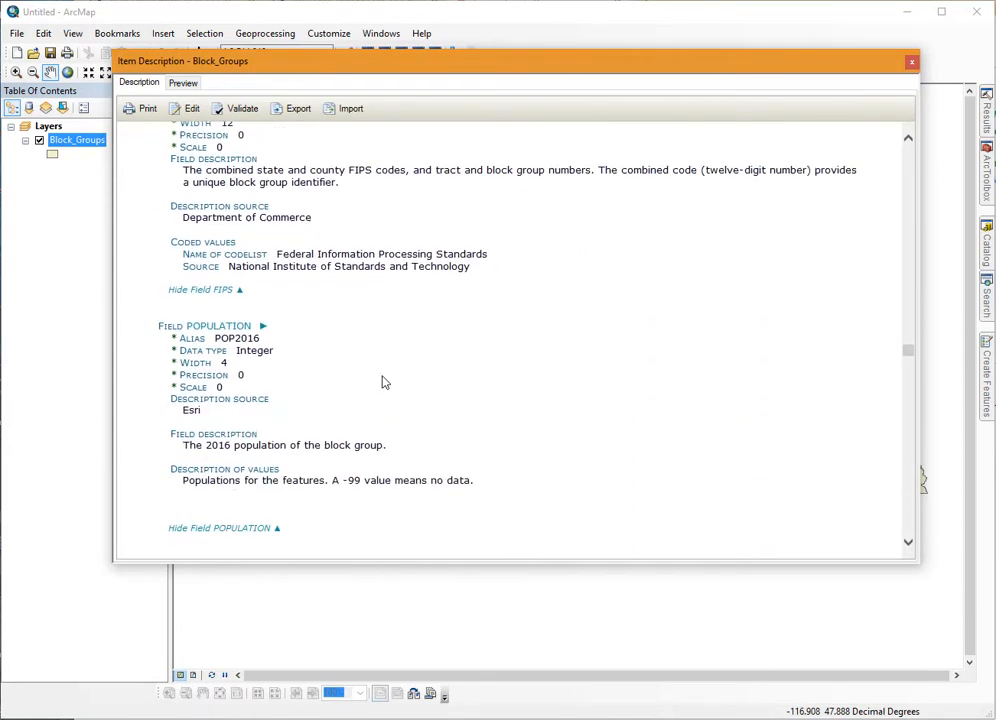
{"action": "scroll", "scroll_direction": "down", "scroll_amount": 3}
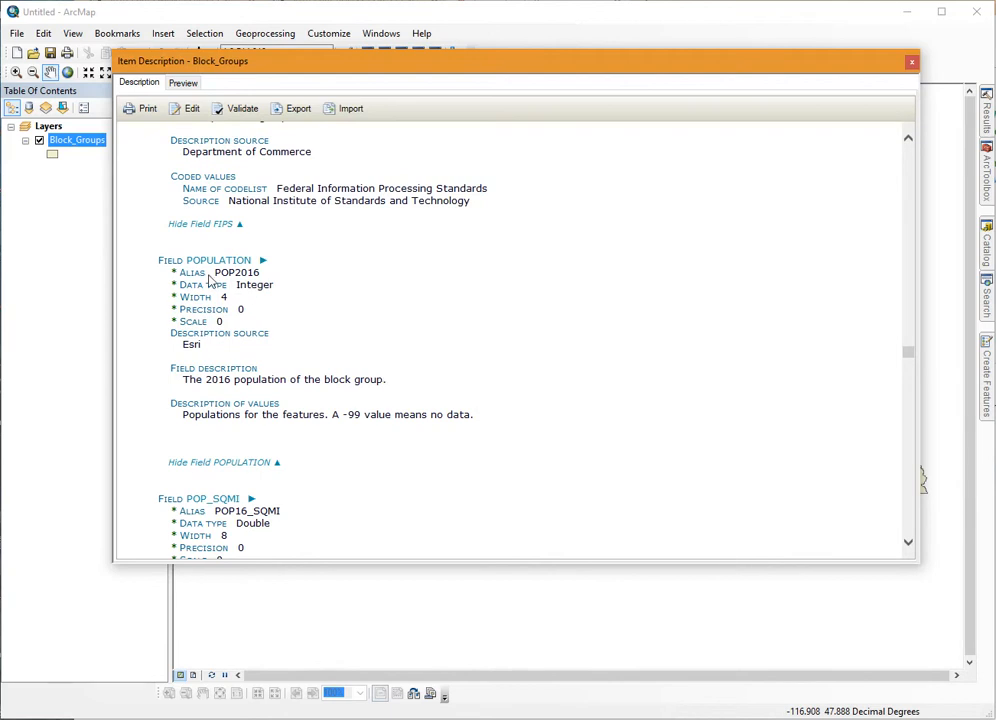
{"action": "mouse_move", "coordinate": [258, 284]}
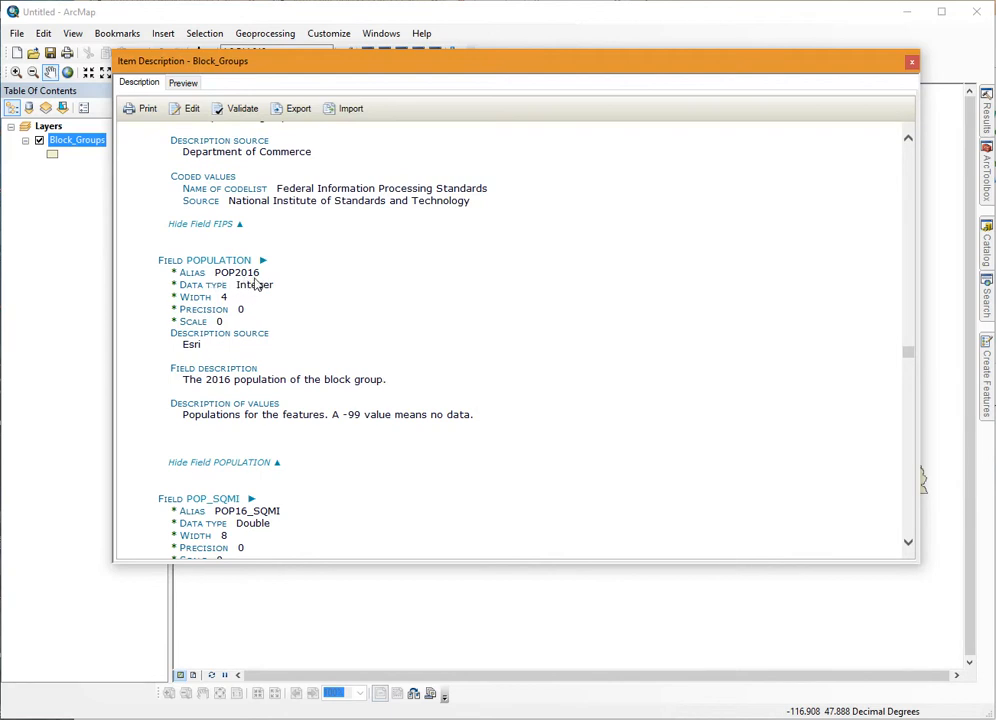
{"action": "mouse_move", "coordinate": [214, 392]}
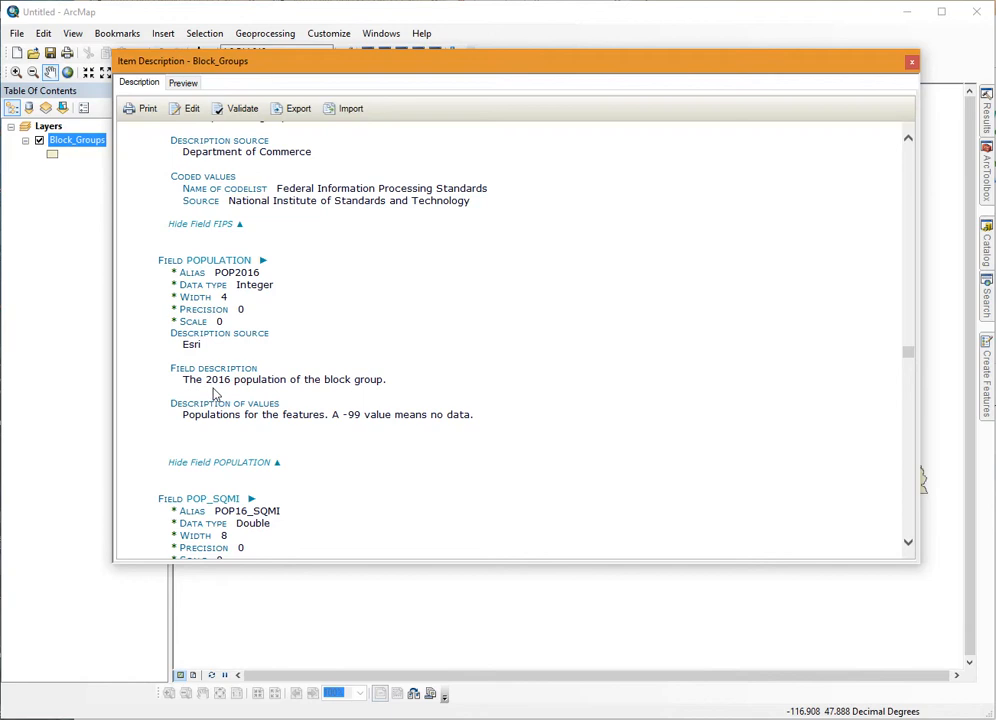
{"action": "mouse_move", "coordinate": [354, 396]}
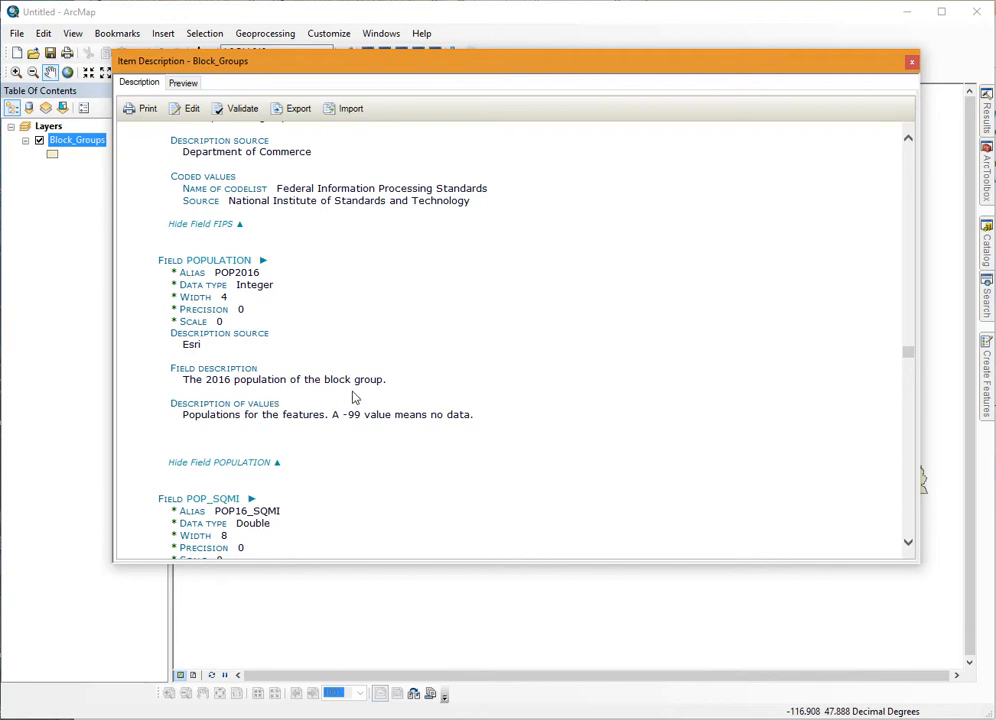
{"action": "mouse_move", "coordinate": [576, 392]}
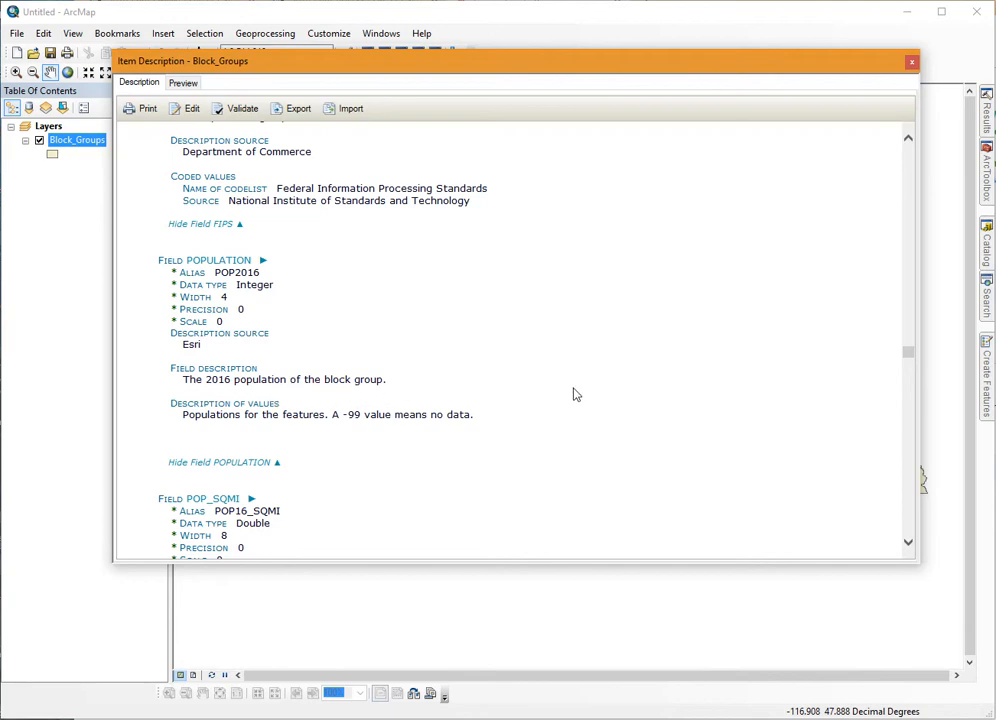
{"action": "scroll", "scroll_direction": "down", "scroll_amount": 3}
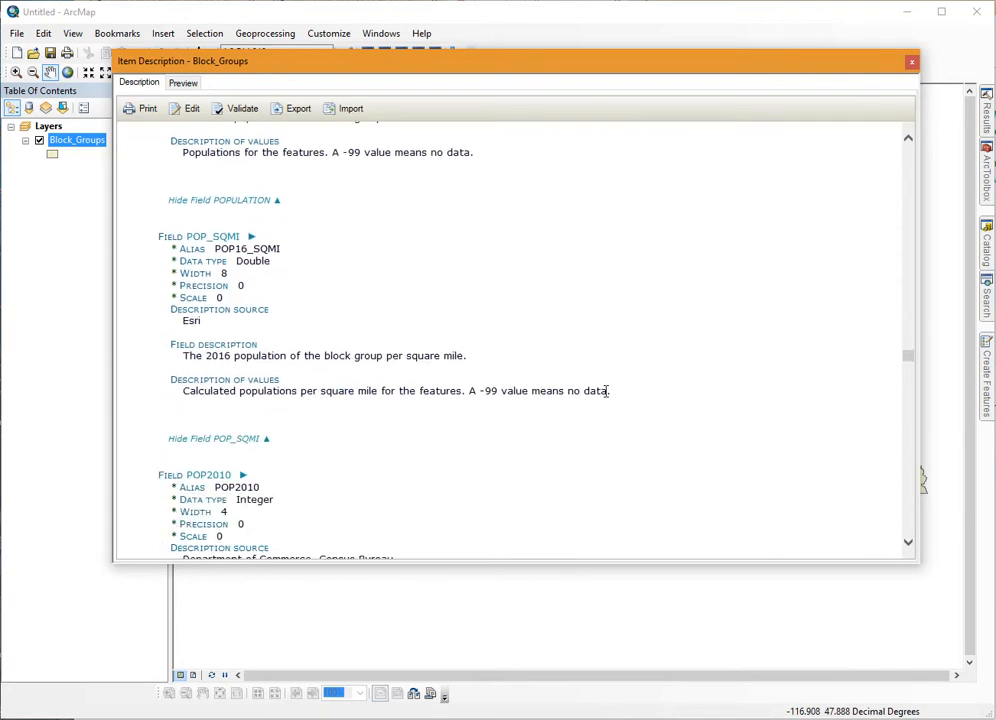
{"action": "scroll", "scroll_direction": "down", "scroll_amount": 3}
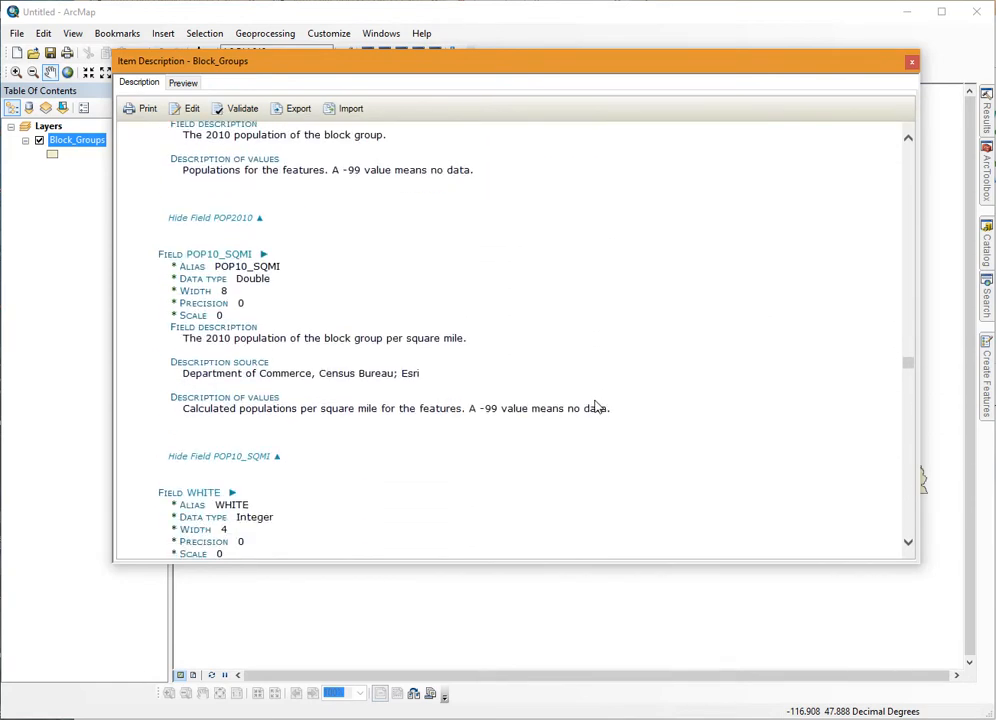
{"action": "scroll", "scroll_direction": "down", "scroll_amount": 3}
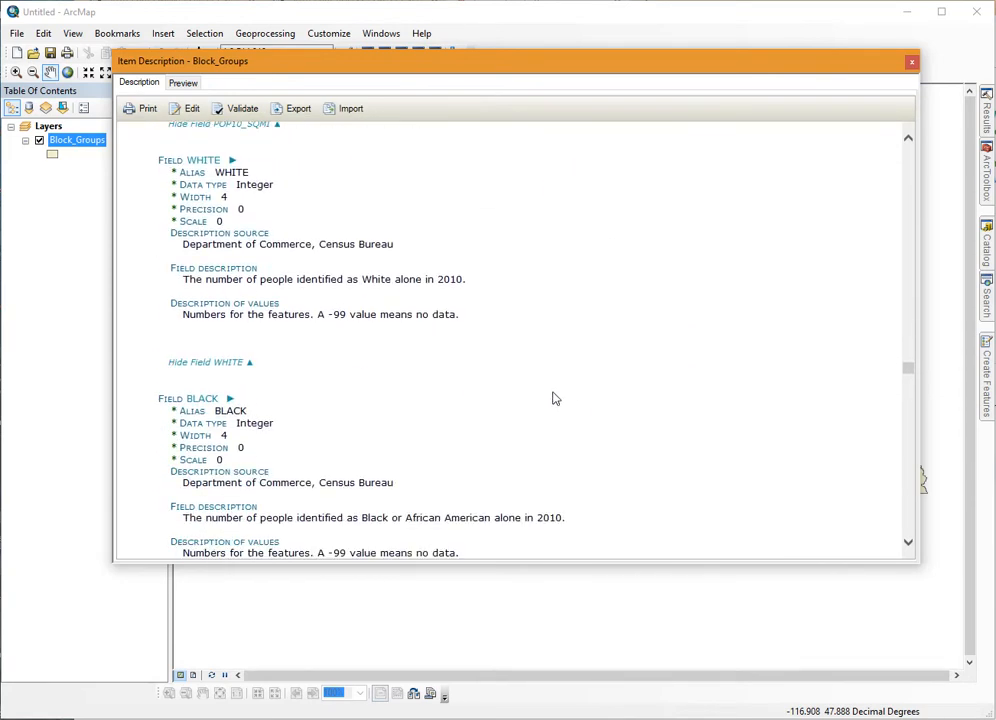
{"action": "scroll", "scroll_direction": "down", "scroll_amount": 3}
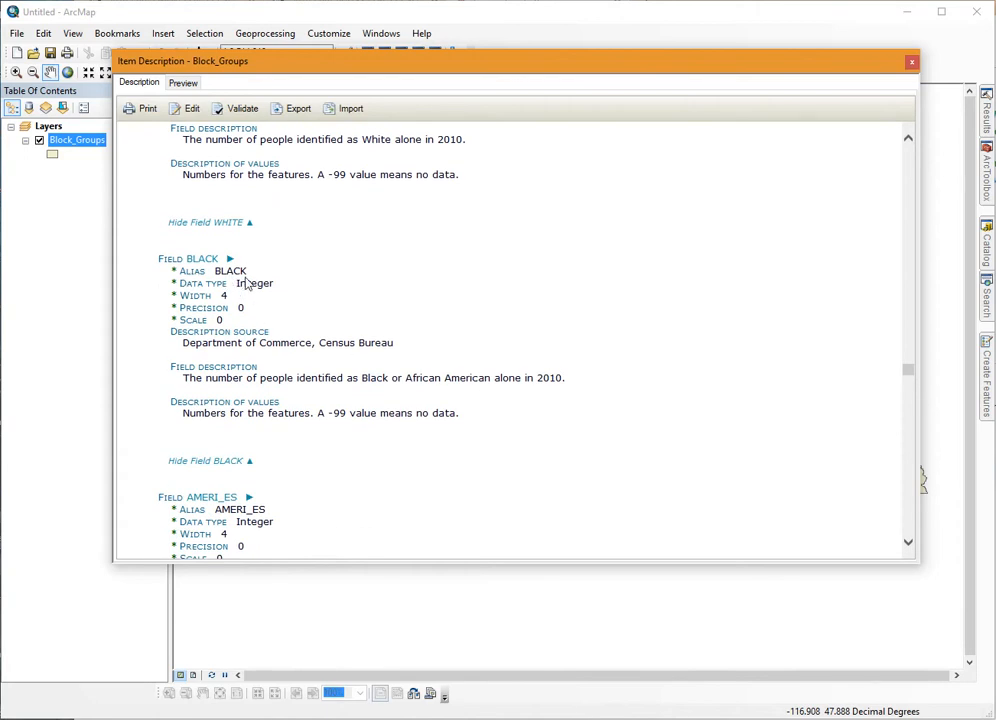
{"action": "mouse_move", "coordinate": [288, 396]}
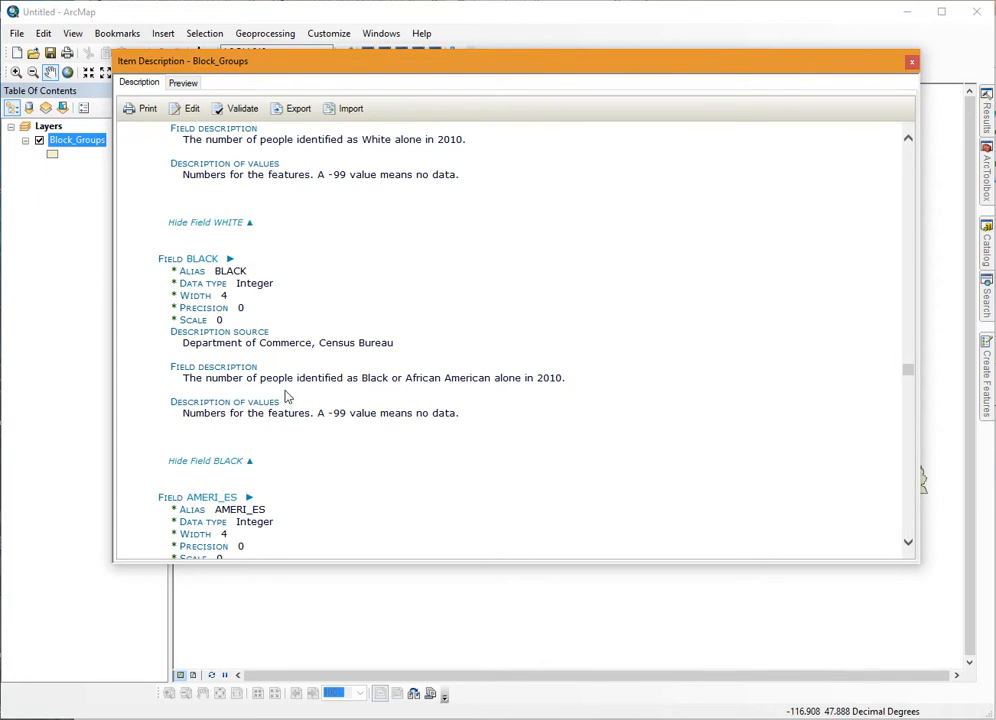
{"action": "mouse_move", "coordinate": [380, 390]}
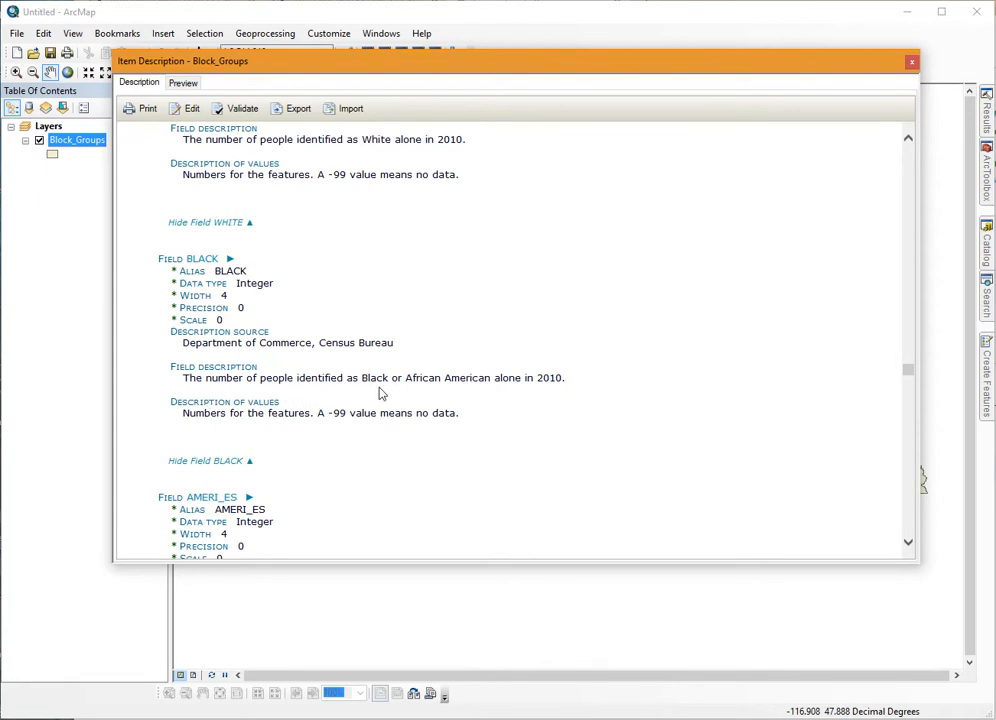
{"action": "mouse_move", "coordinate": [524, 390]}
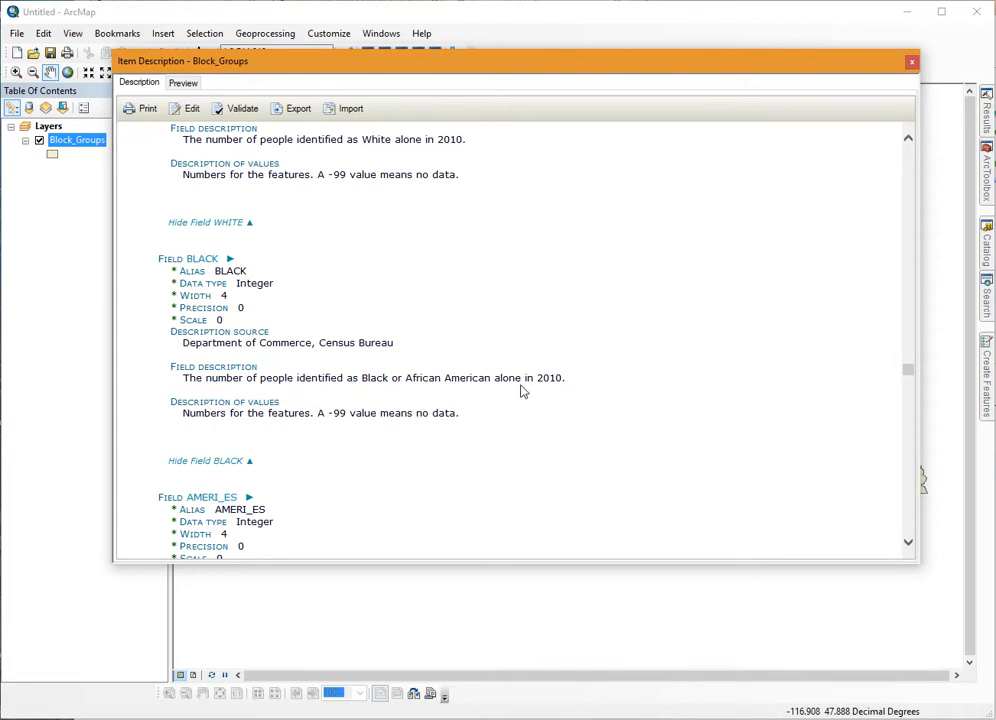
{"action": "mouse_move", "coordinate": [568, 396]}
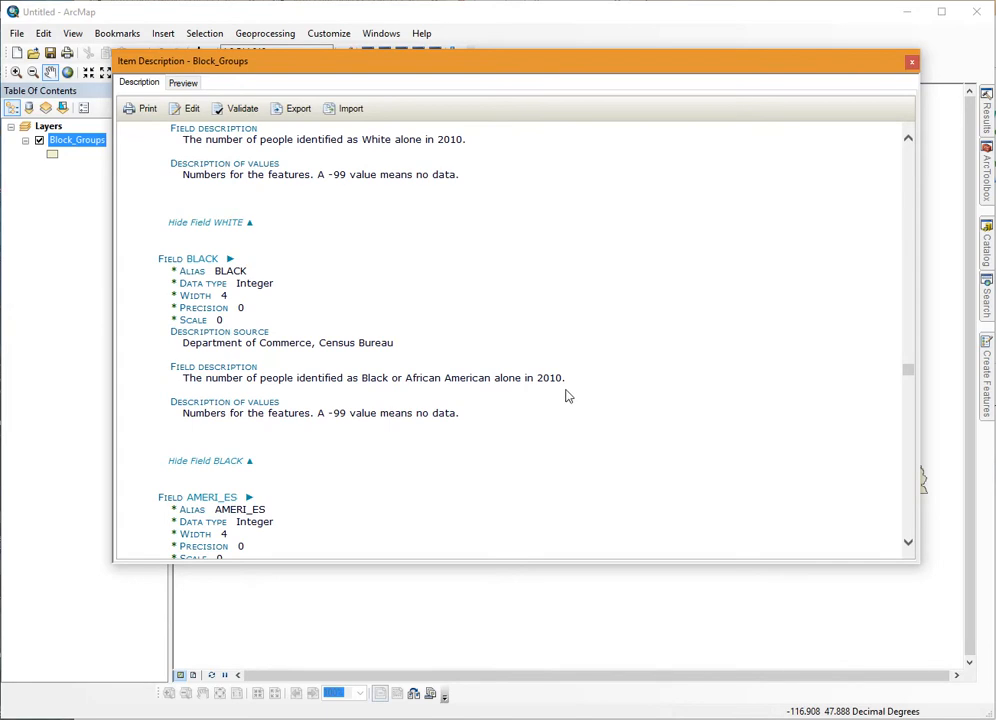
{"action": "scroll", "scroll_direction": "down", "scroll_amount": 3}
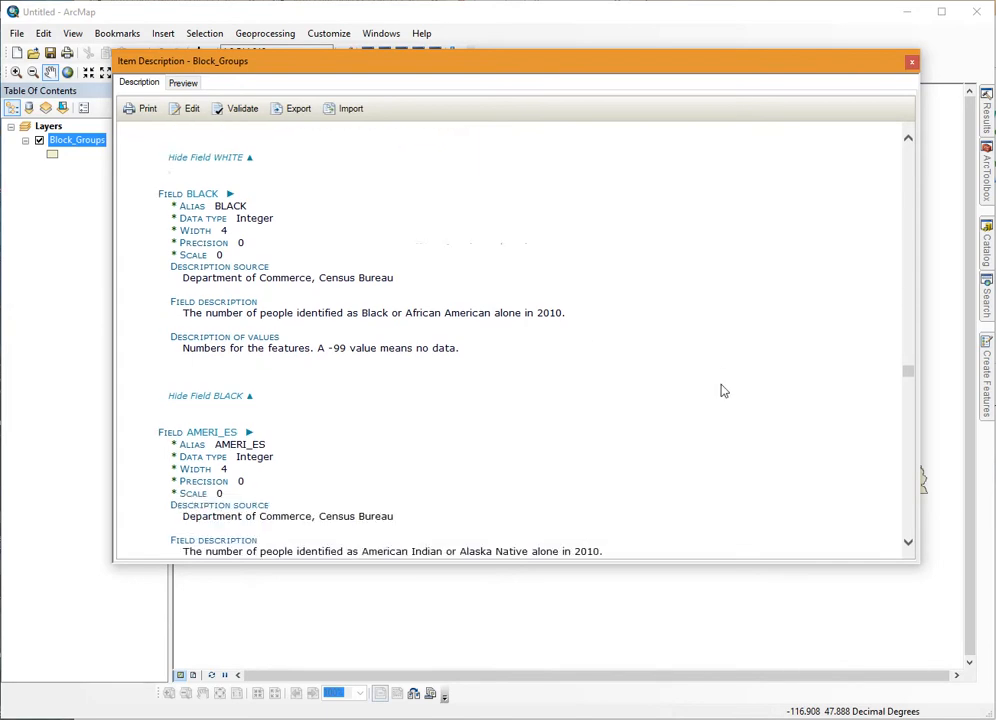
{"action": "scroll", "scroll_direction": "down", "scroll_amount": 3}
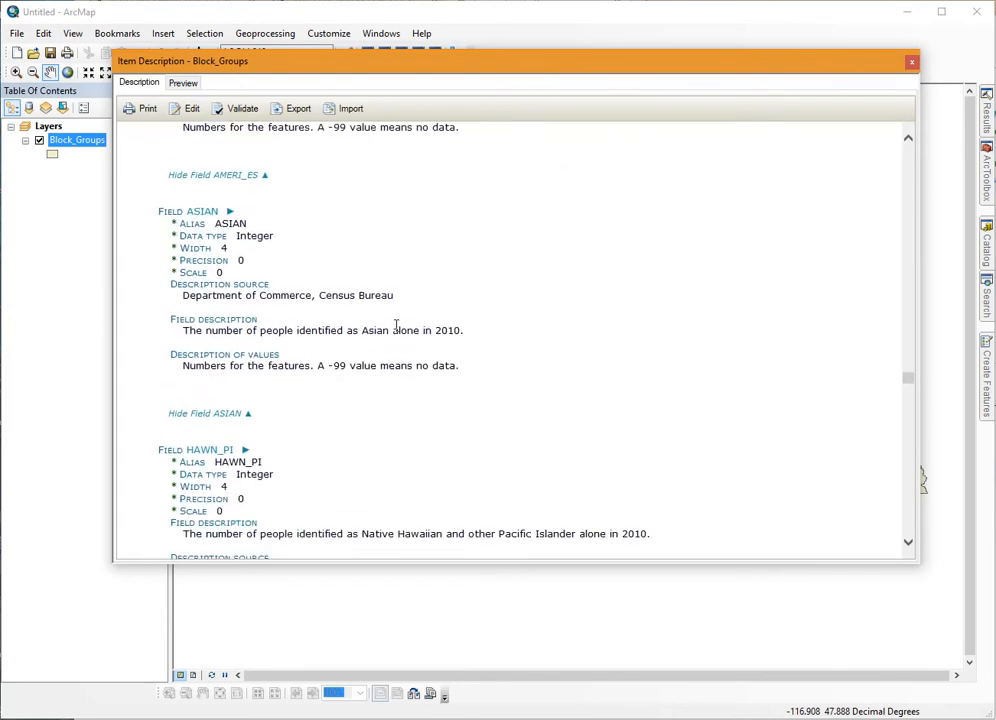
{"action": "mouse_move", "coordinate": [548, 384]}
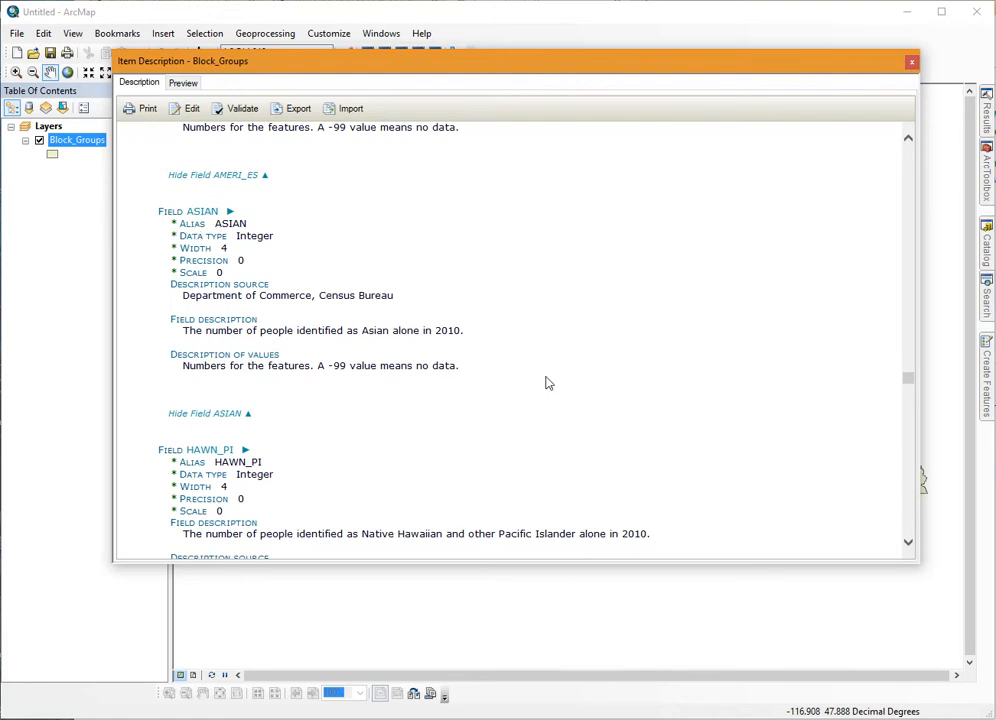
{"action": "mouse_move", "coordinate": [584, 380]}
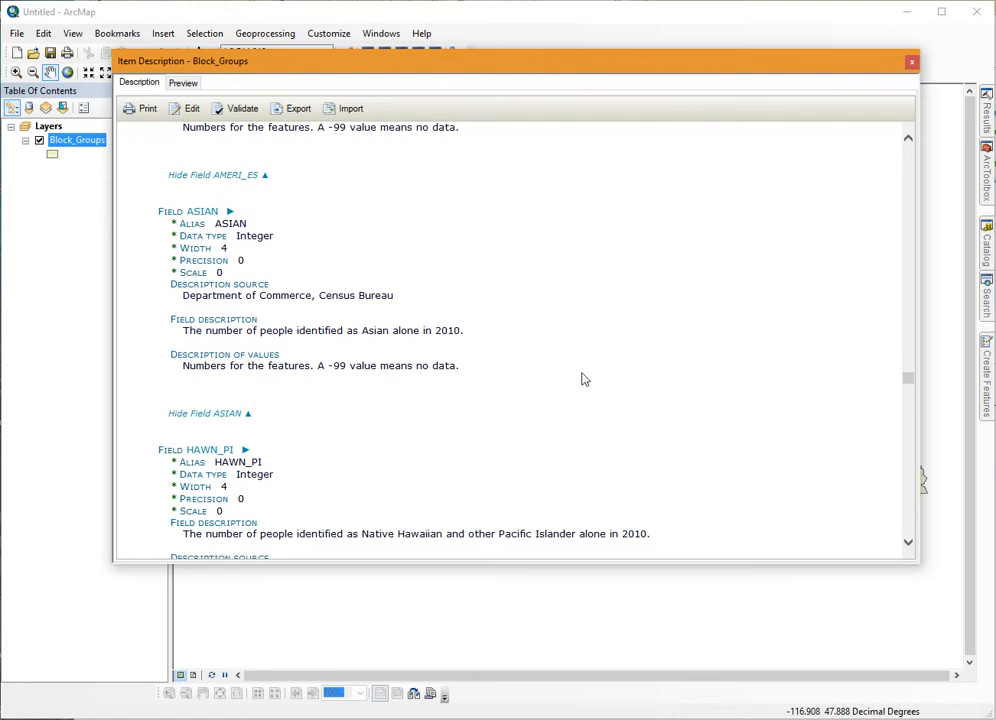